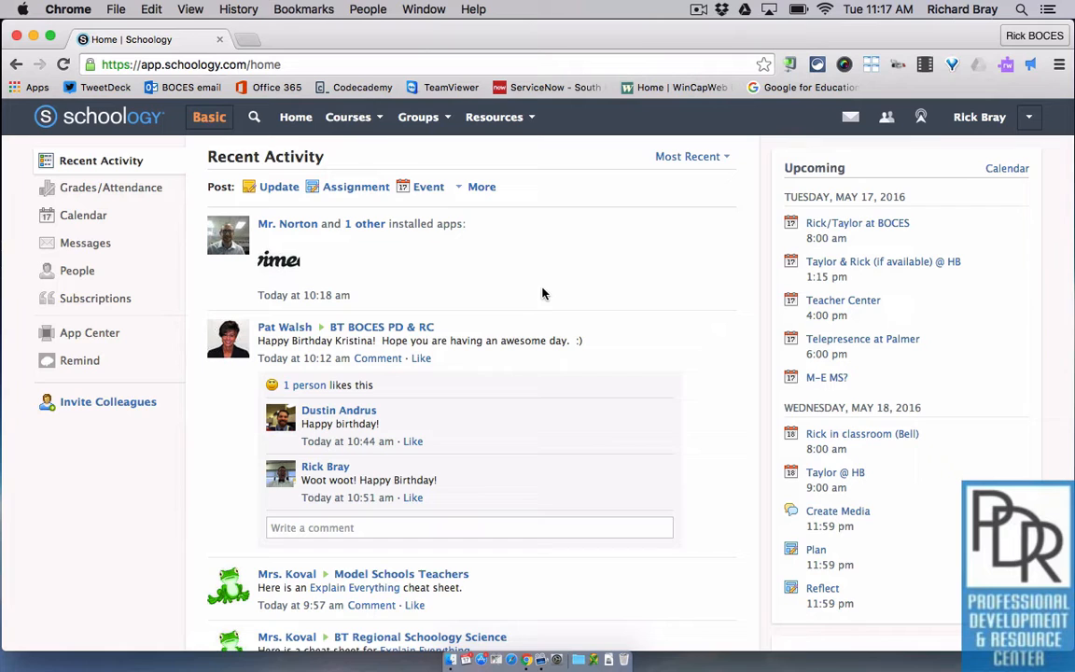
Open the 1:1 Tech Initiative Program: 2015–2016 course from Courses and go to Members.
left_click(347, 116)
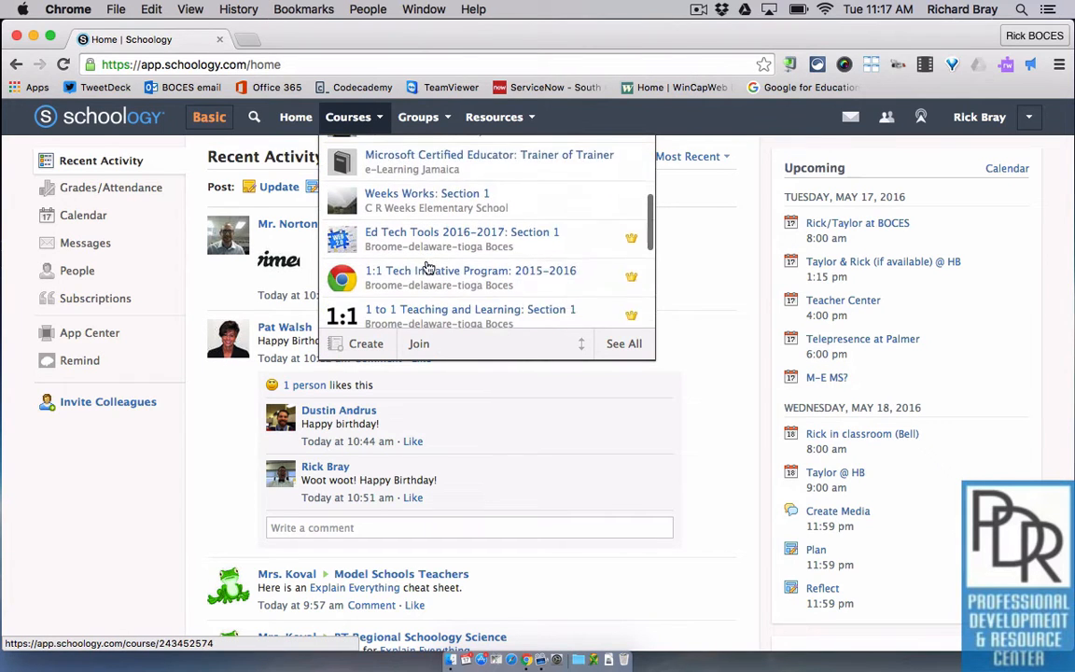
left_click(470, 269)
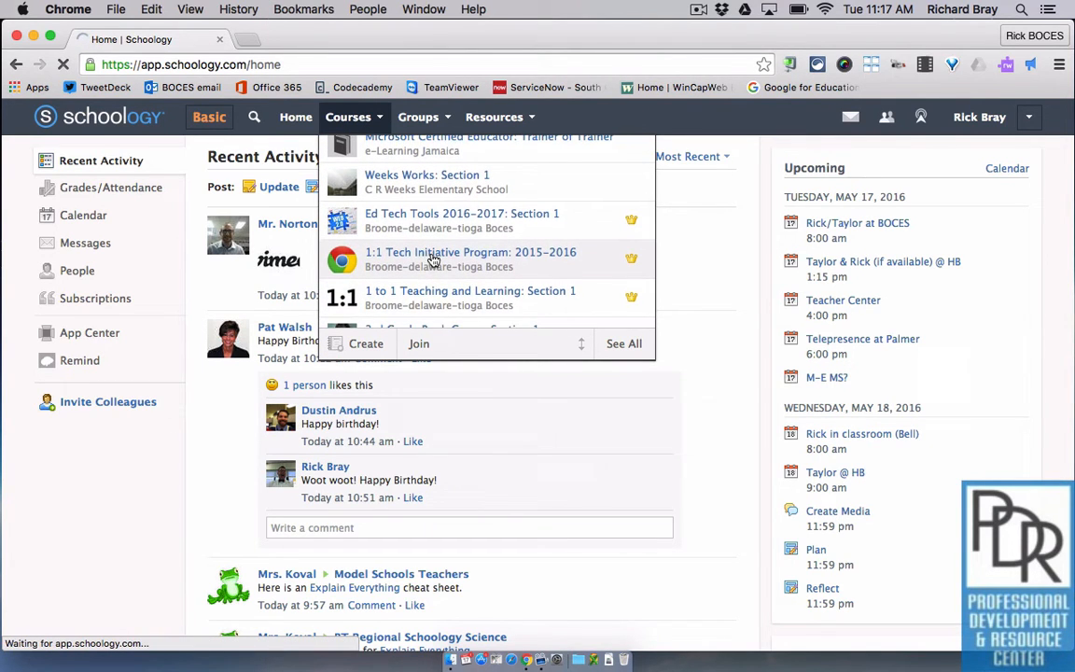
left_click(471, 258)
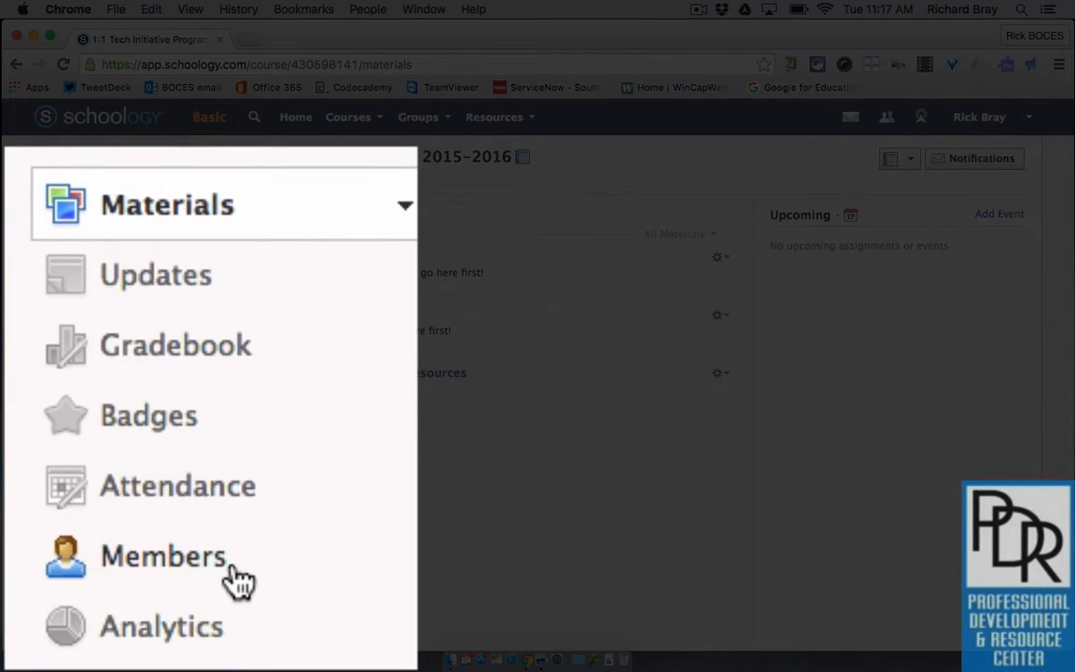
left_click(163, 555)
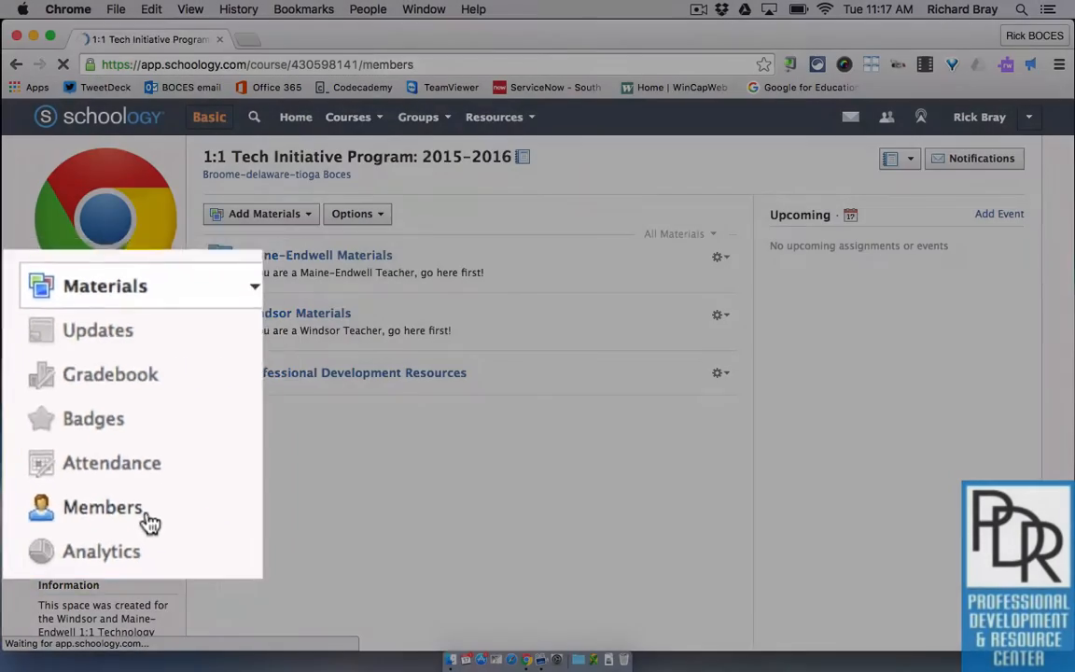
Filter the course roster to regular members only, hiding admins.
left_click(102, 506)
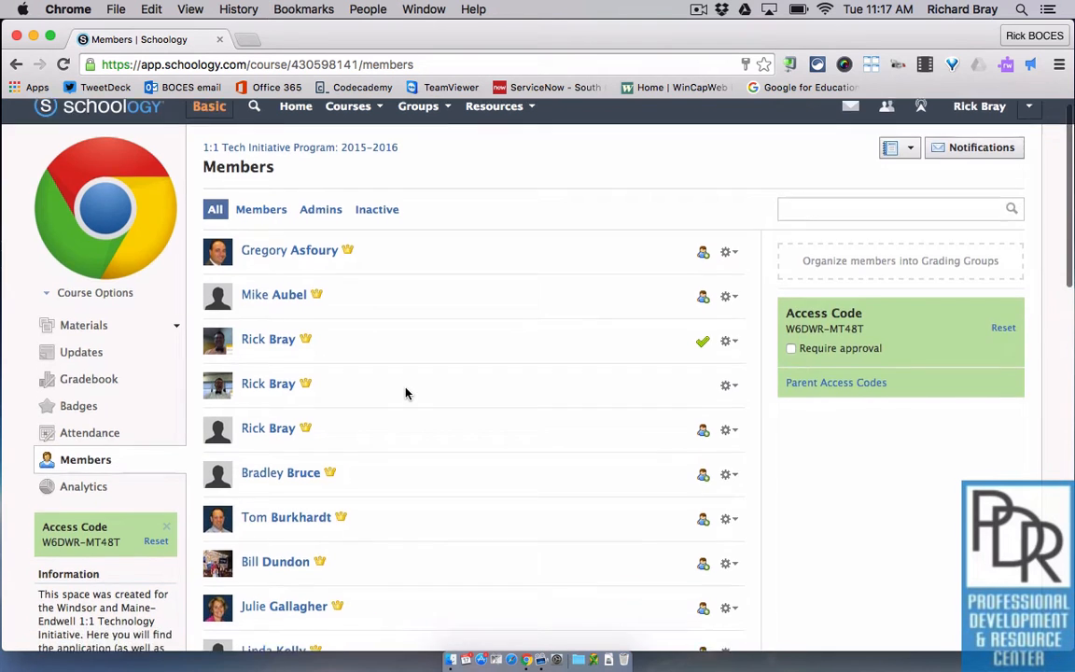
scroll("up", 3)
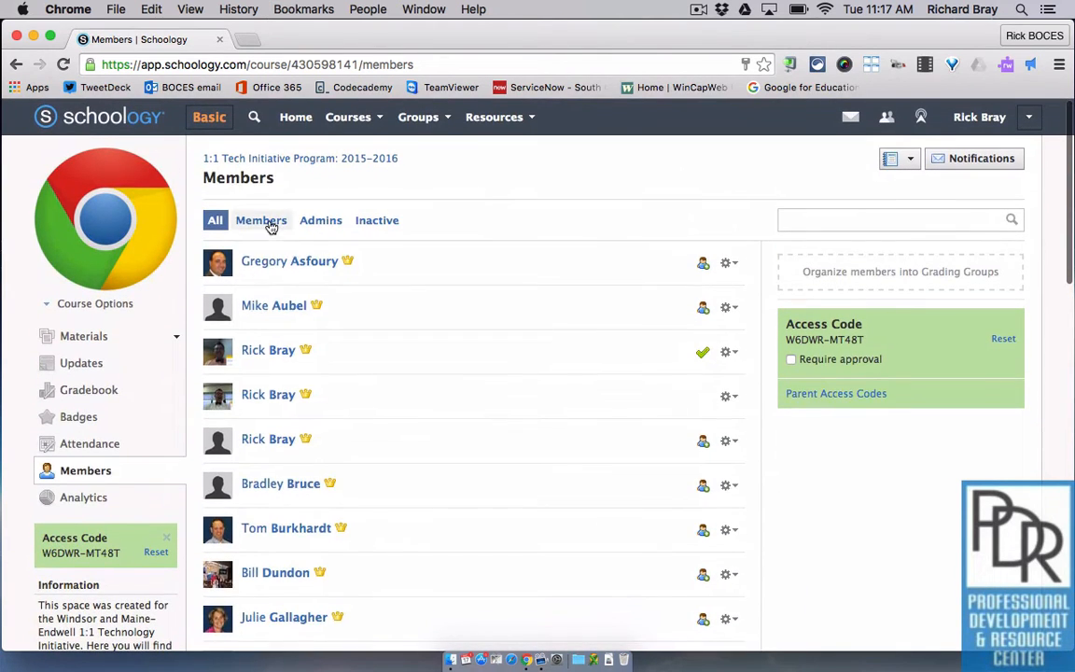
left_click(260, 219)
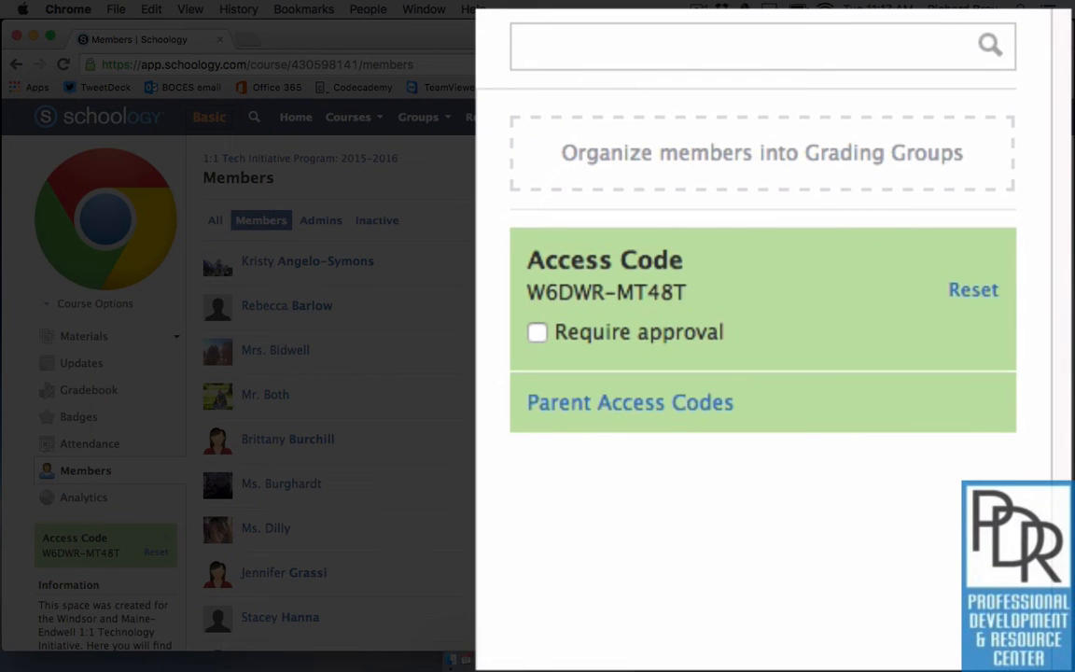
mouse_move(732, 660)
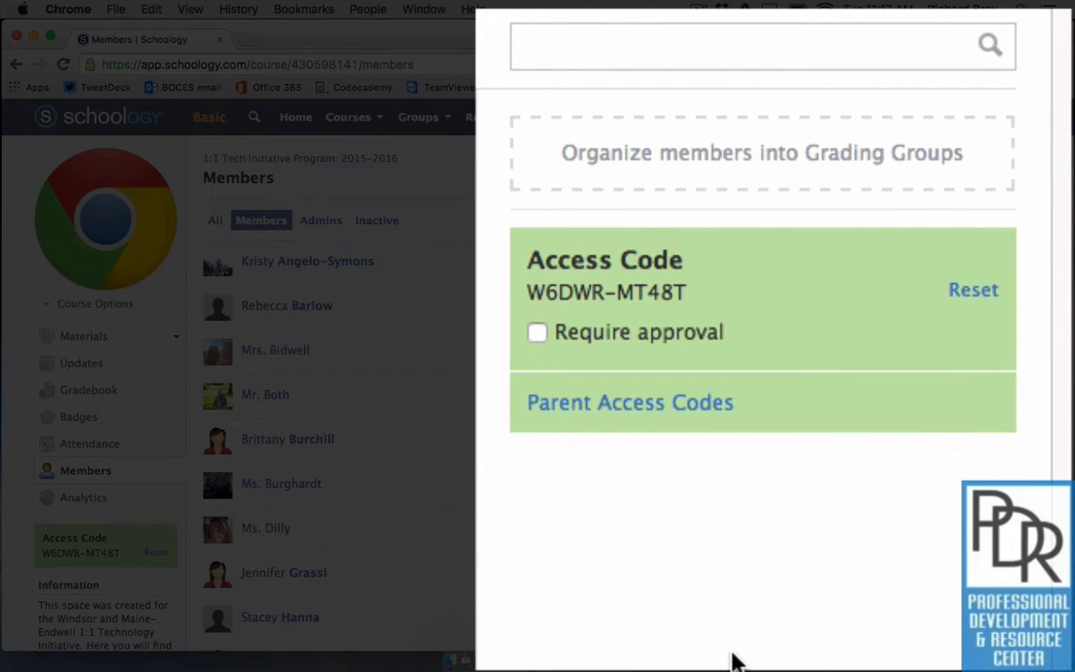
mouse_move(830, 195)
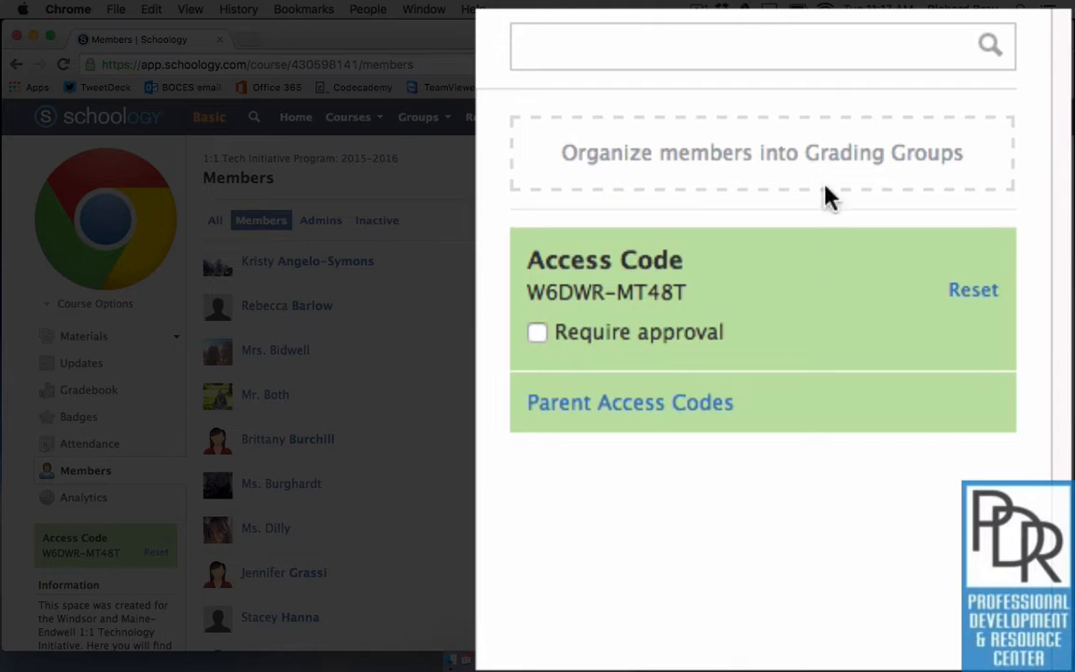
mouse_move(1031, 193)
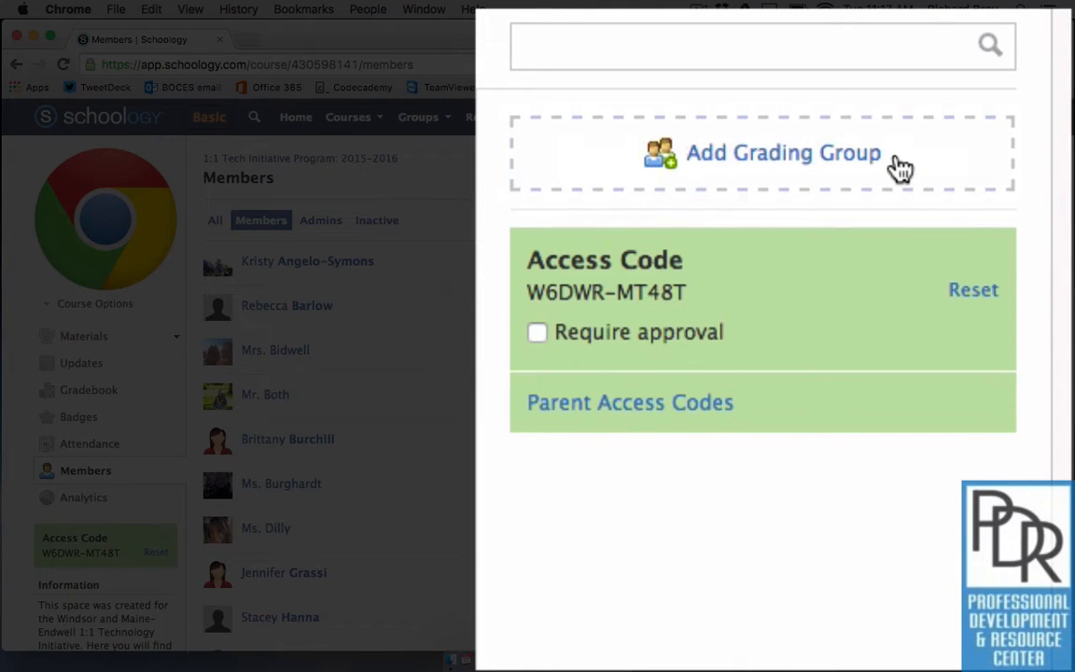
Create a grading group named Windsor with eleven members, including Mrs. Bidwell.
left_click(784, 152)
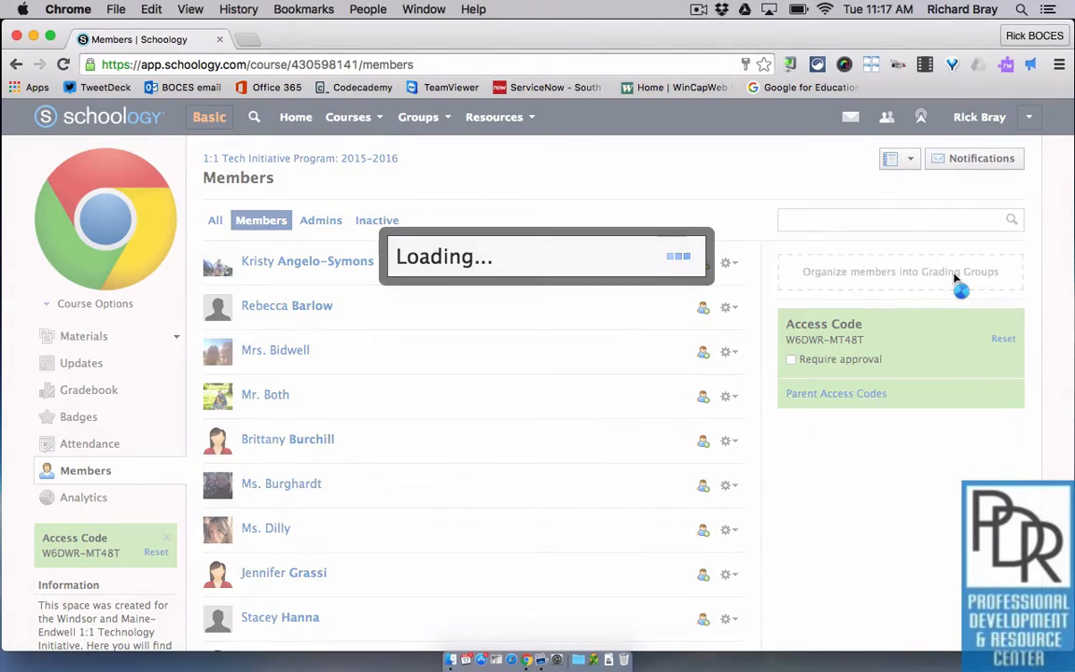
left_click(899, 272)
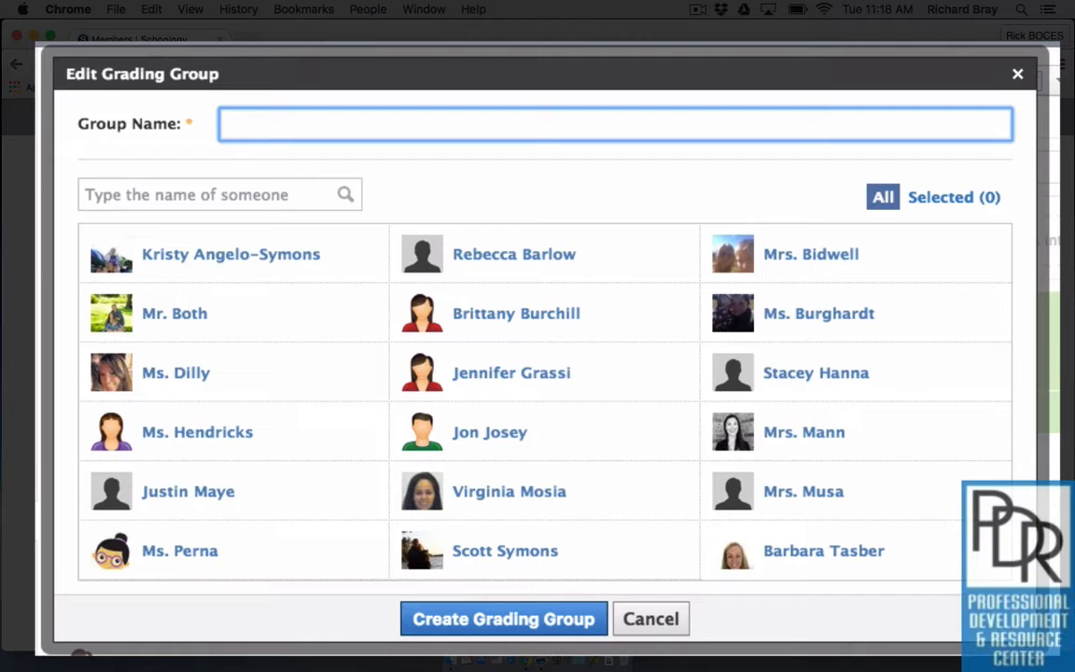
type("Red")
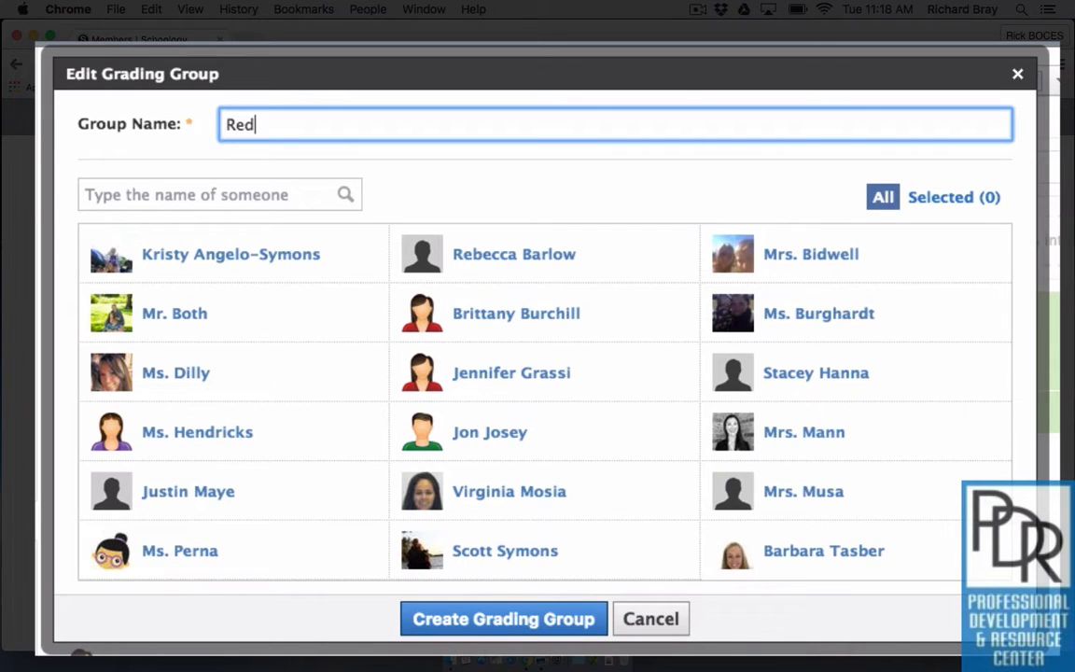
mouse_move(537, 59)
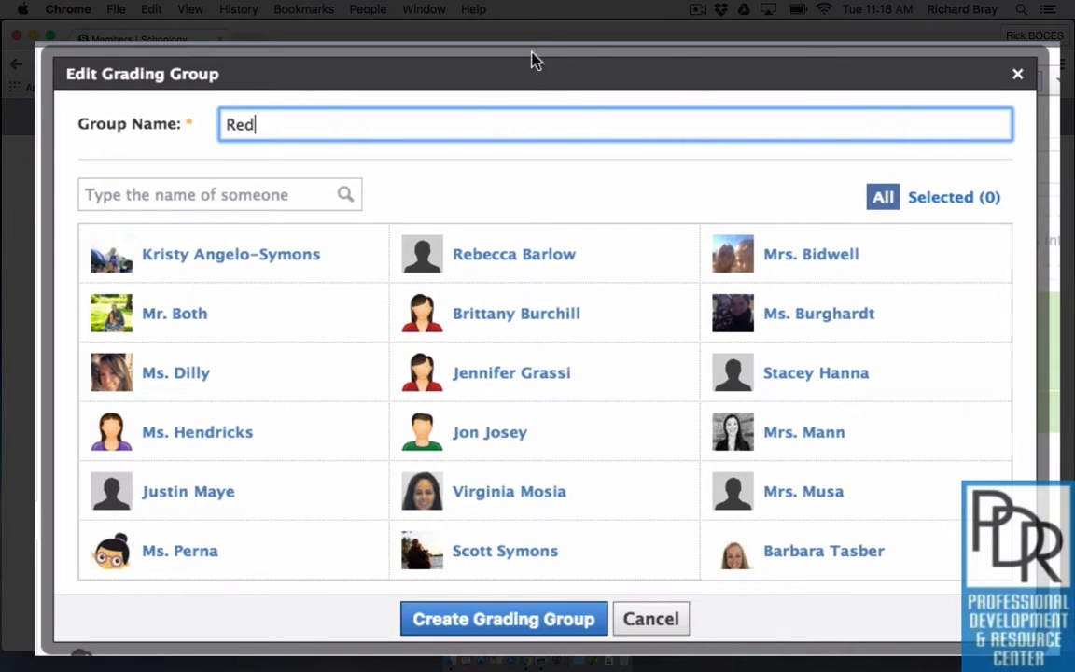
mouse_move(331, 232)
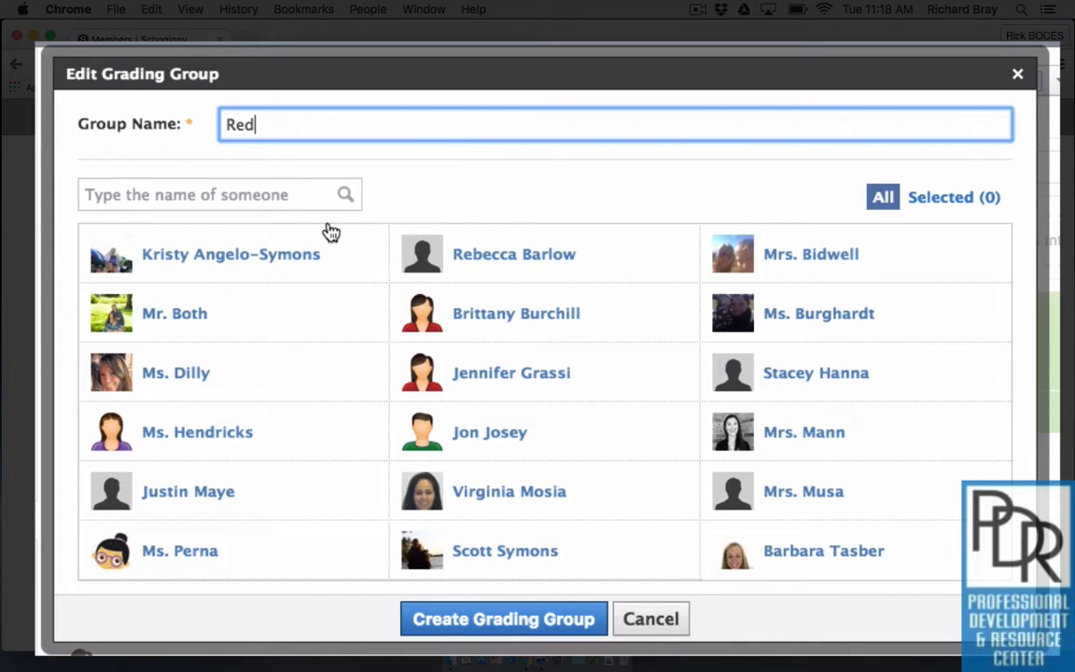
type("Windsor")
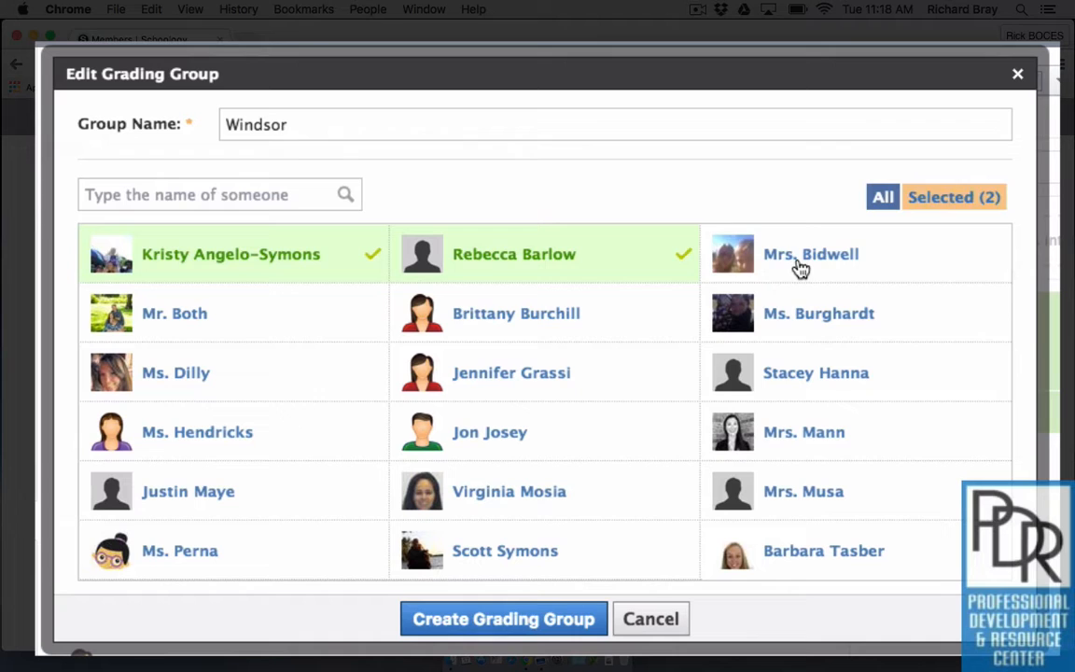
left_click(811, 253)
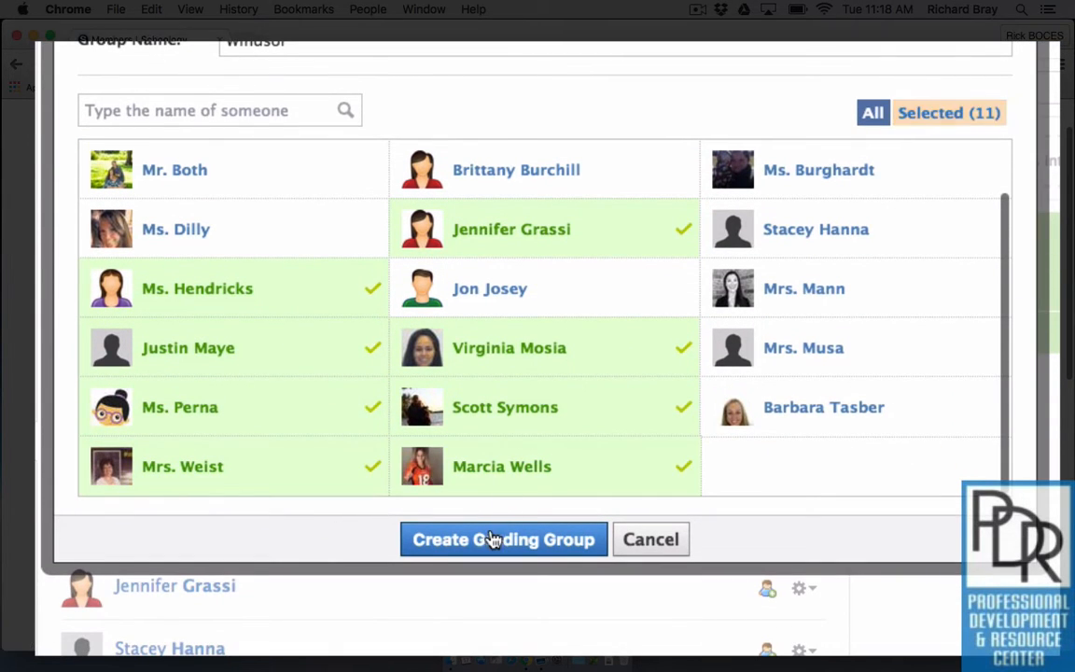
left_click(503, 539)
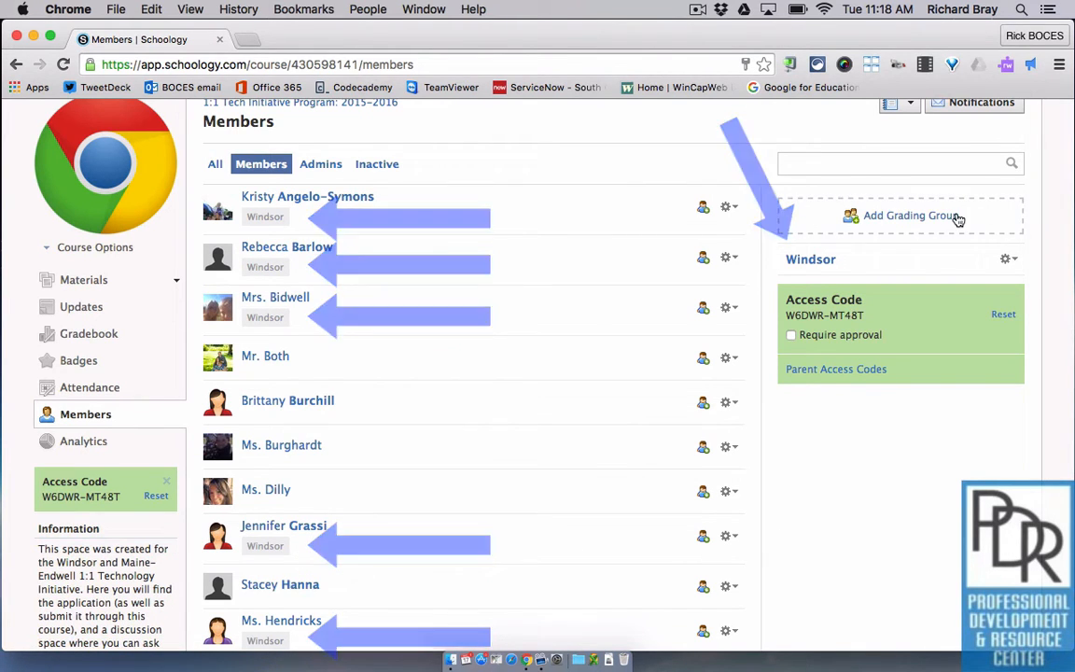
Save a nine-member Maine-Endwell grading group, leaving a blank new group form open.
left_click(907, 216)
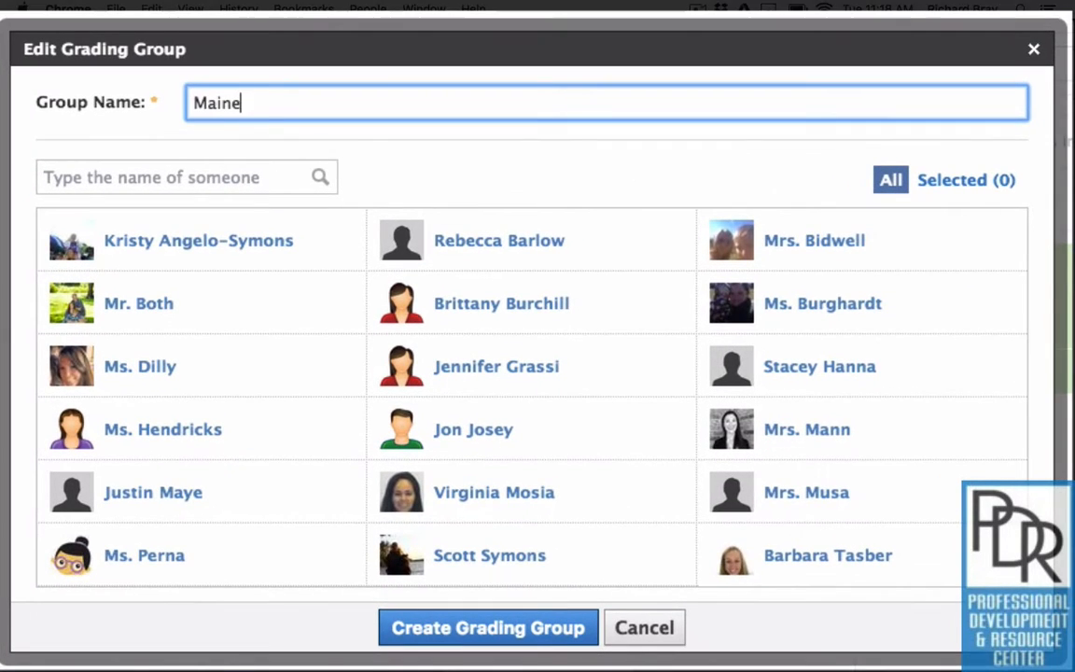
type("-Ed")
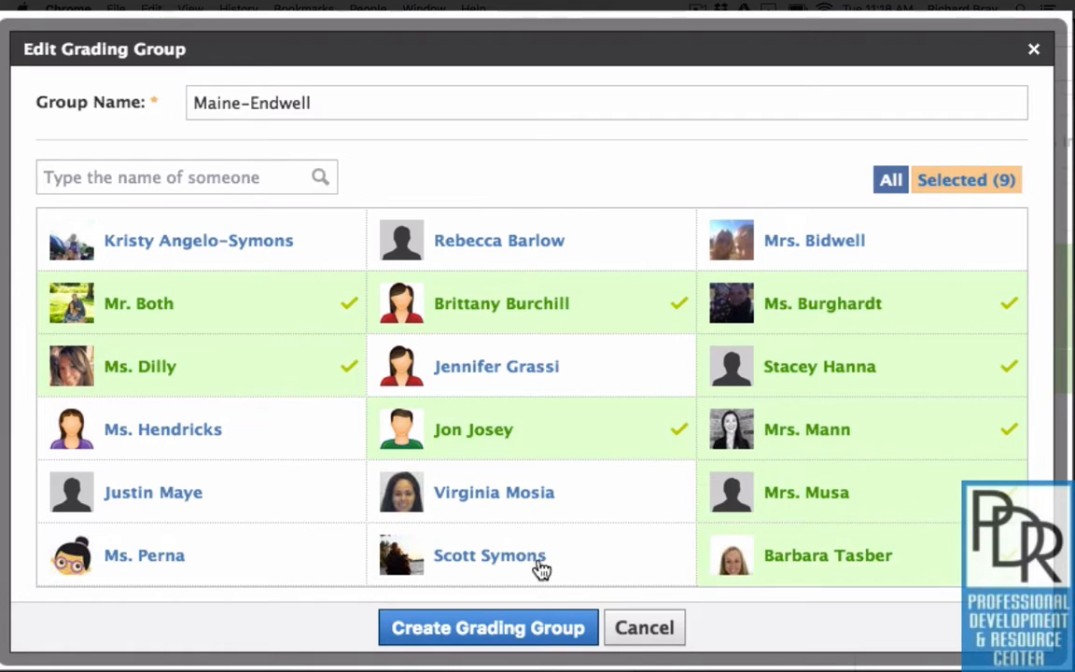
left_click(488, 627)
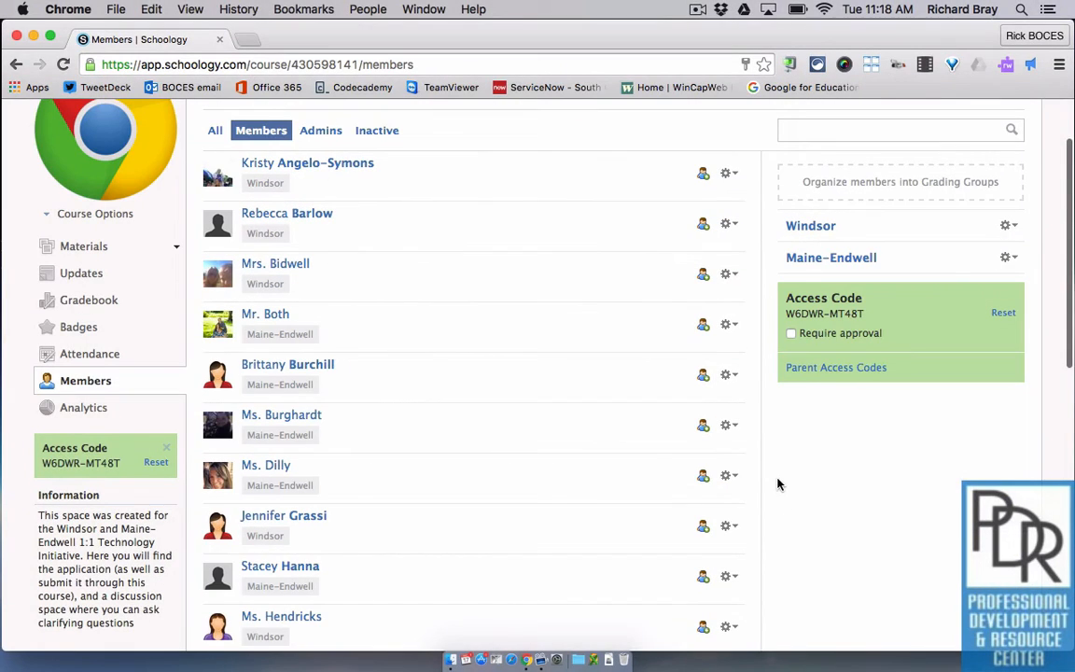
scroll("down", 3)
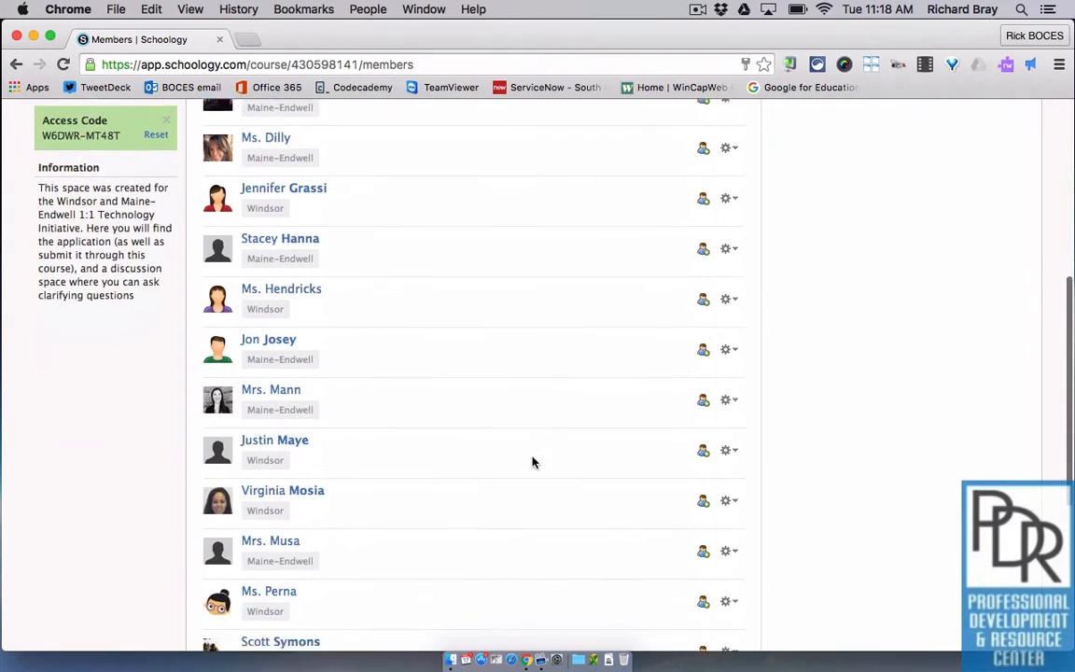
scroll("up", 3)
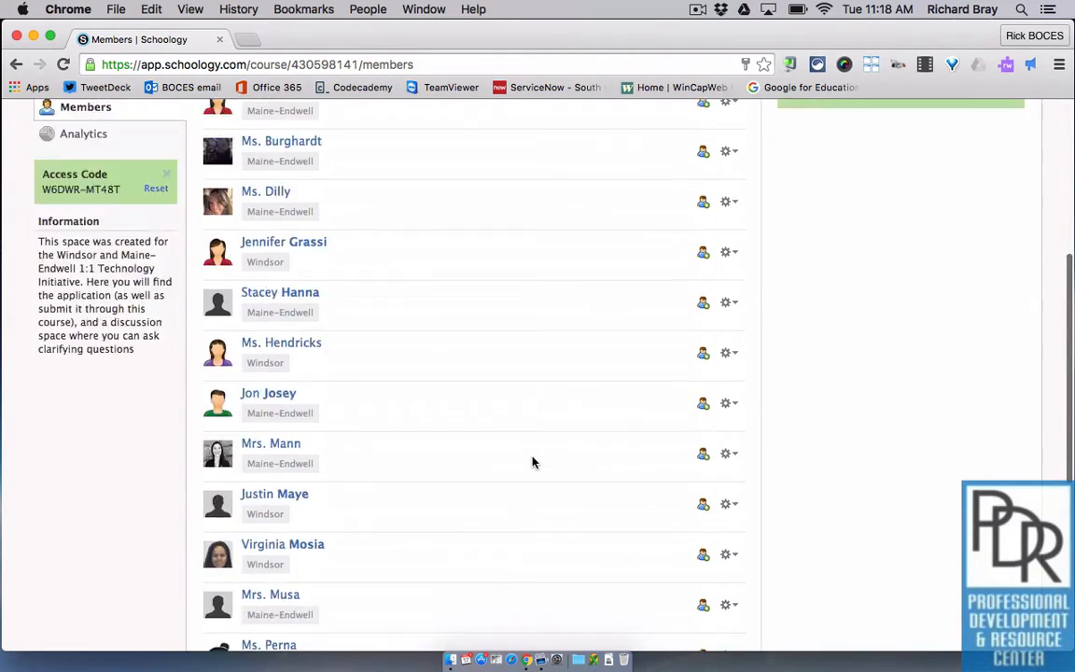
scroll("up", 3)
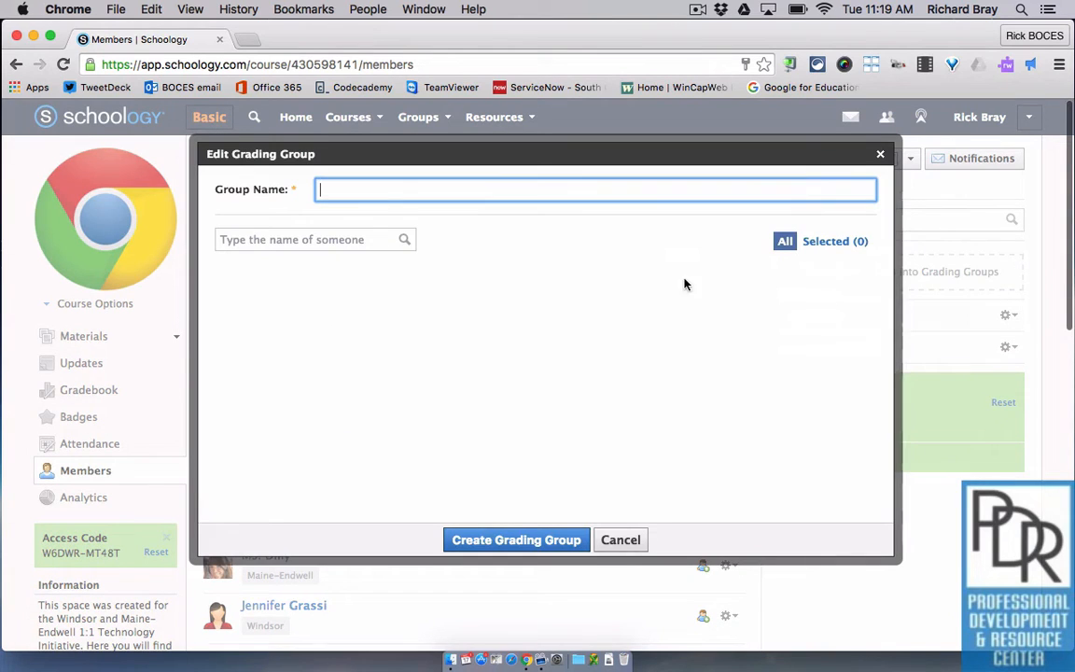
Save a grading group named Red with six members, then a Blue group with five.
type("REd")
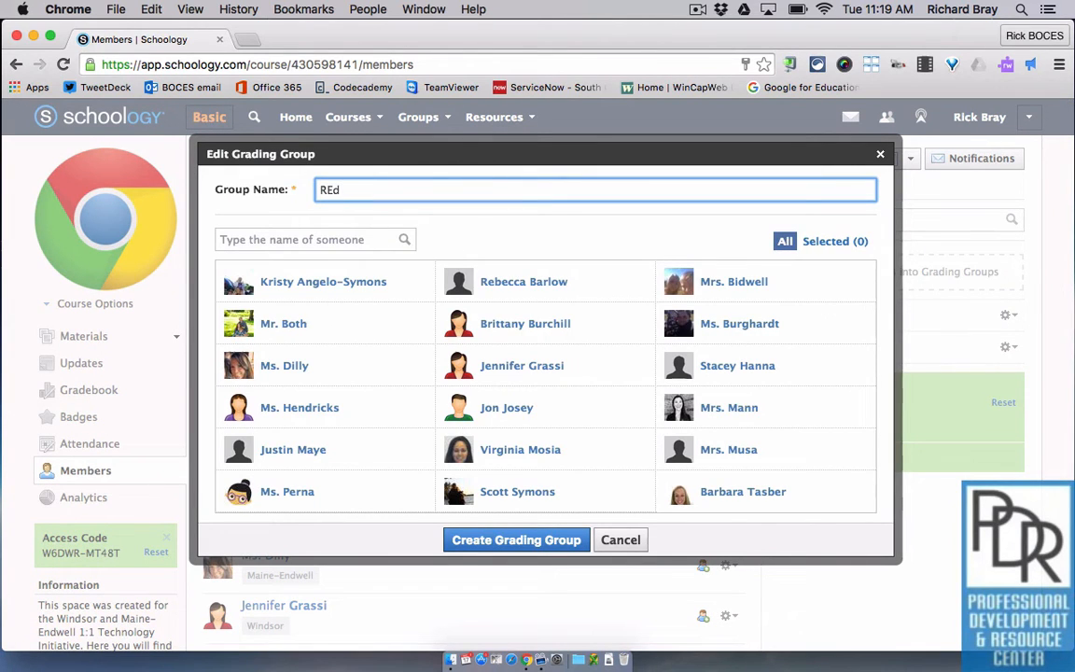
type("Red")
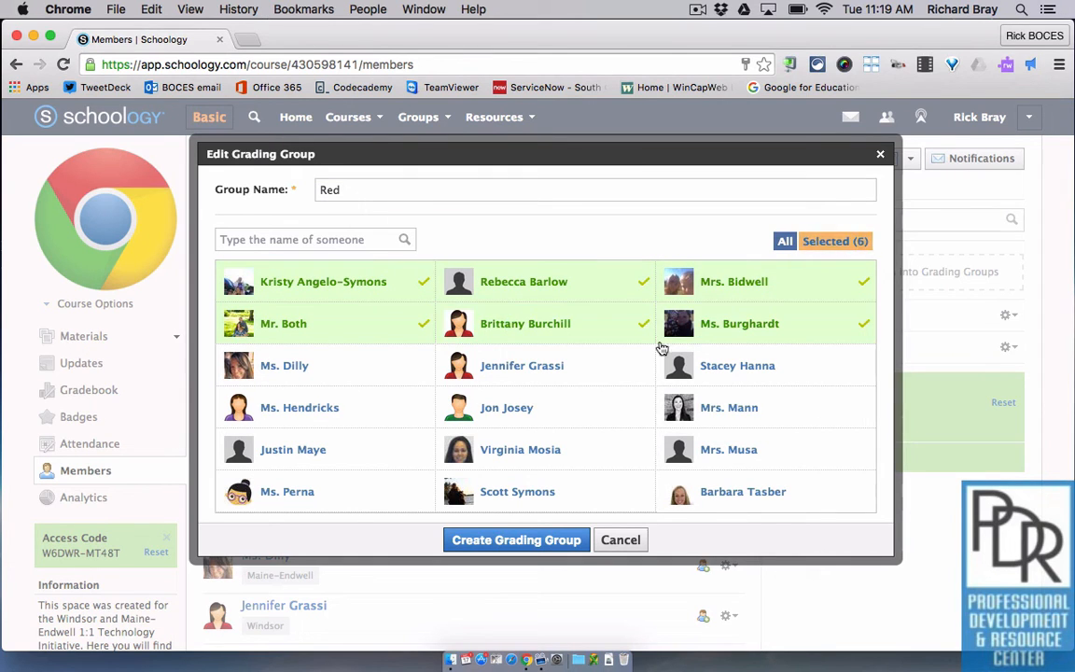
left_click(516, 539)
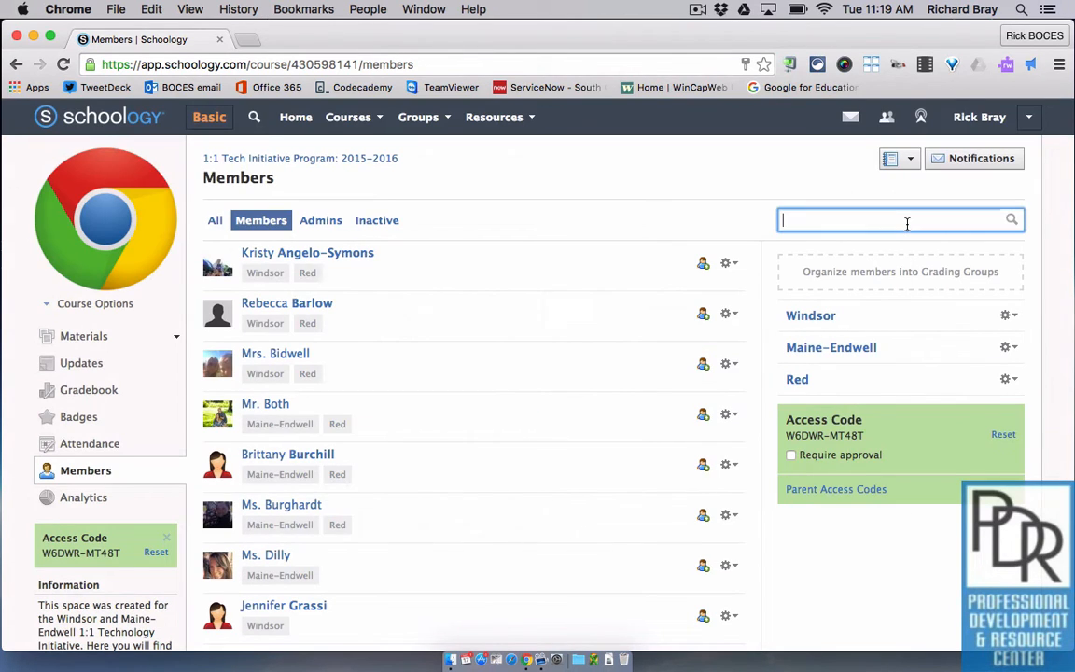
mouse_move(707, 294)
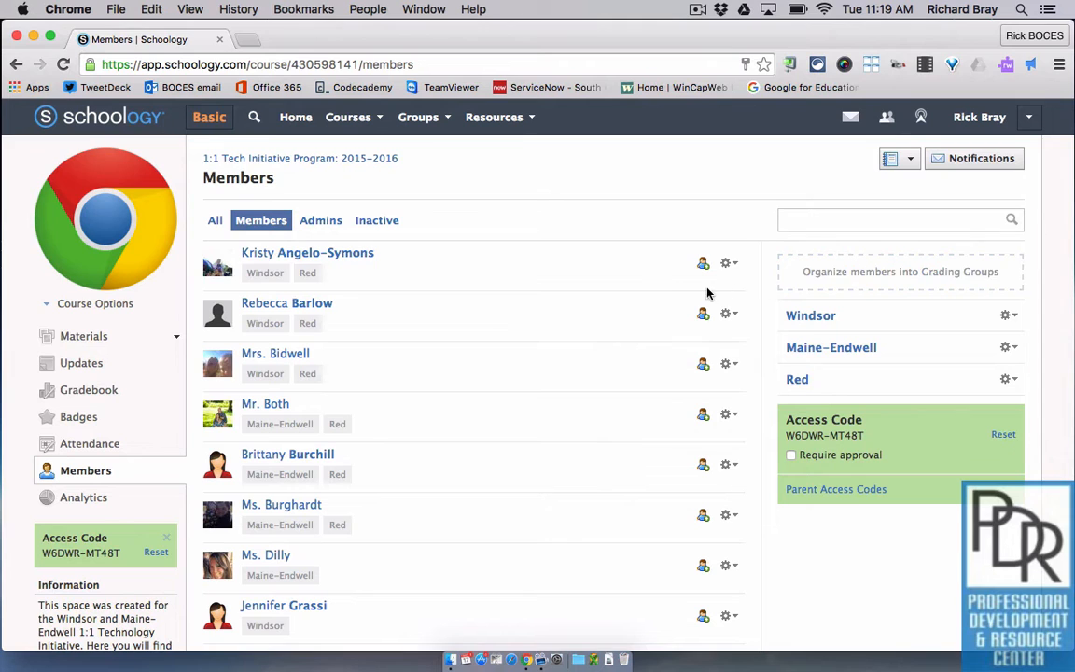
left_click(899, 271)
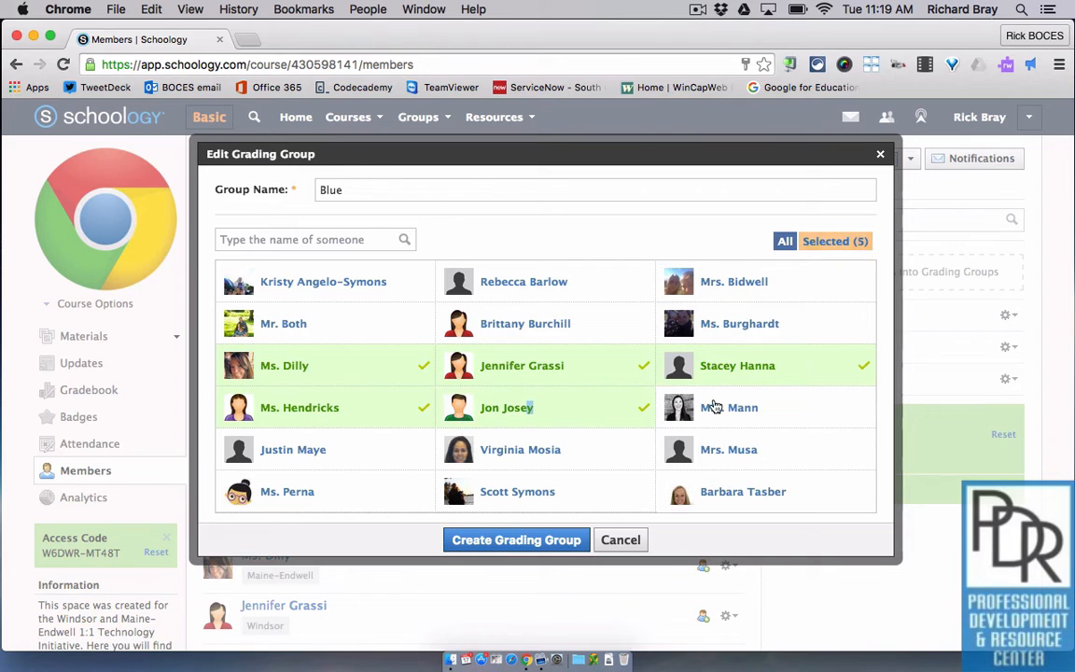
left_click(515, 539)
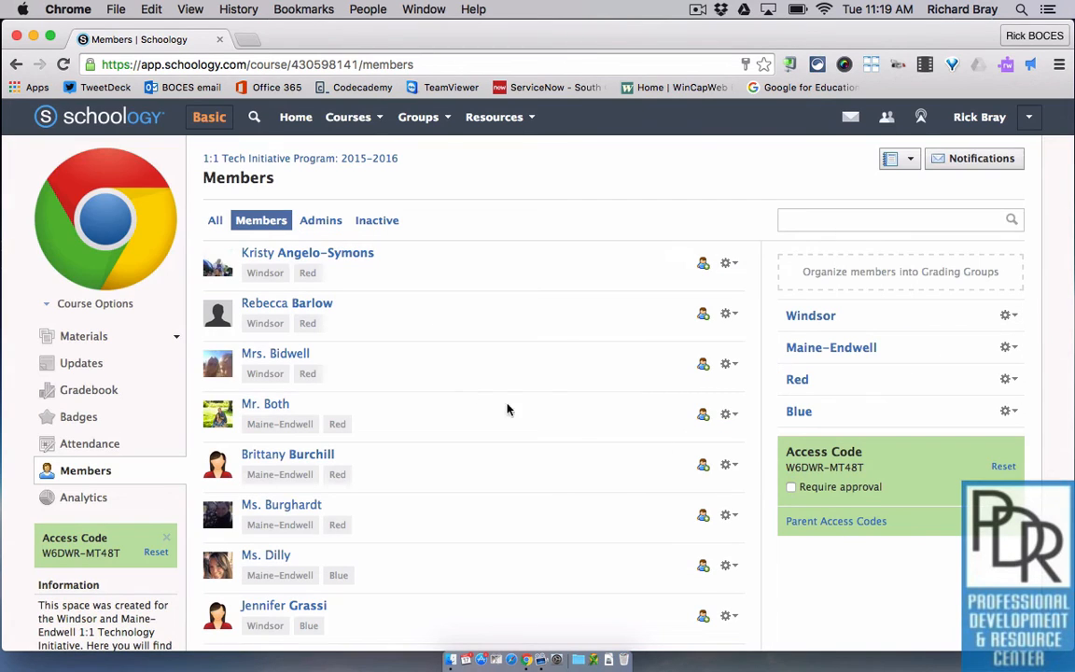
mouse_move(307, 272)
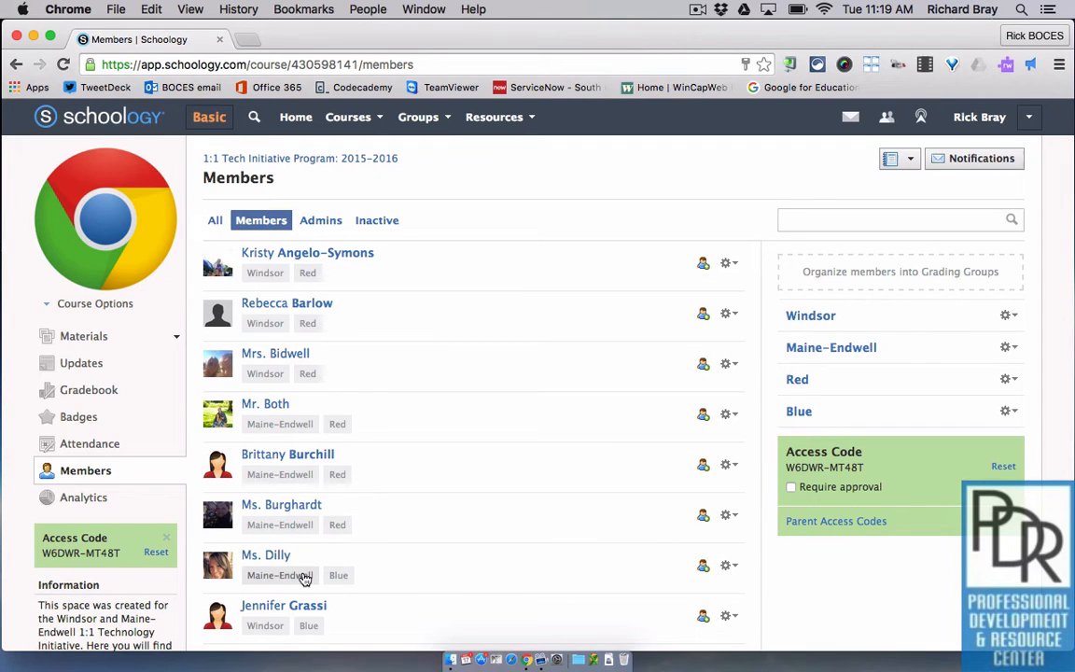
mouse_move(536, 547)
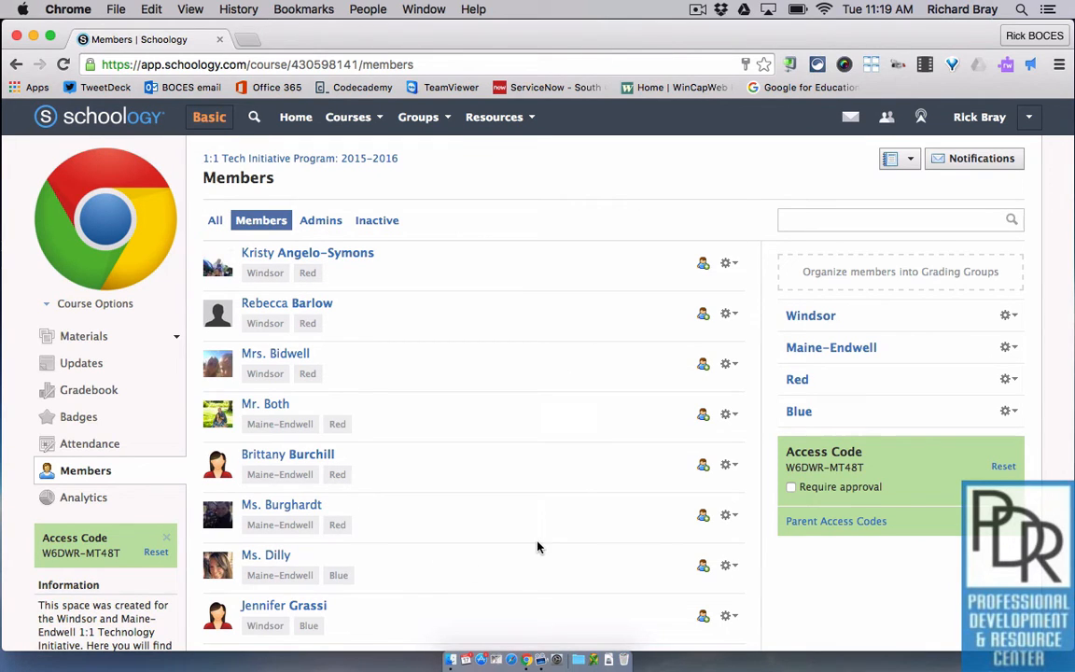
mouse_move(713, 433)
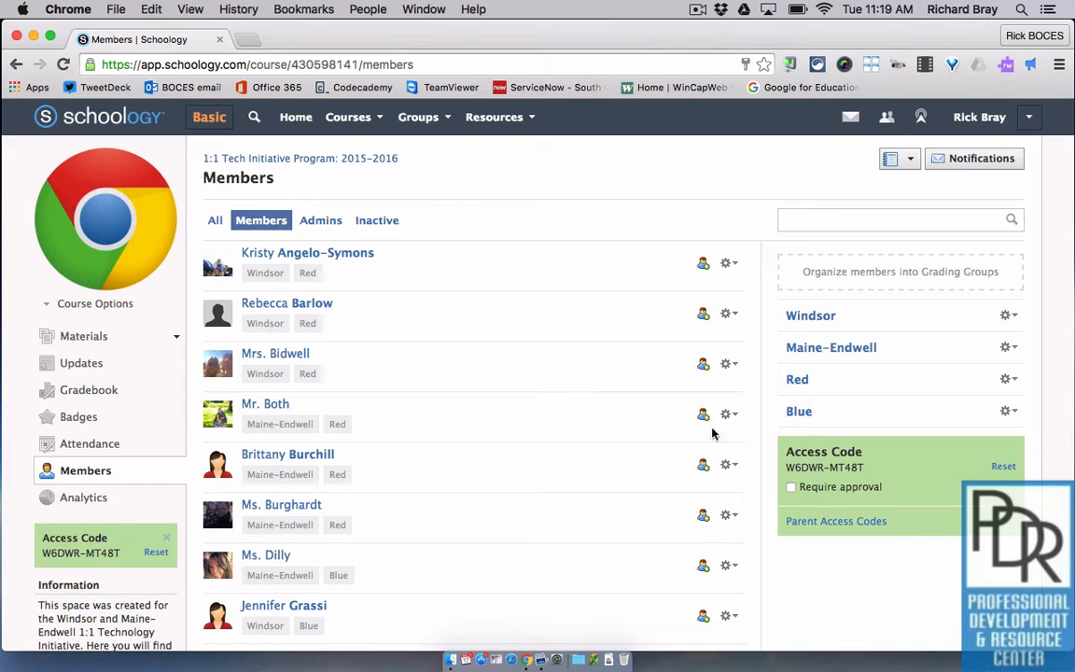
left_click(1006, 314)
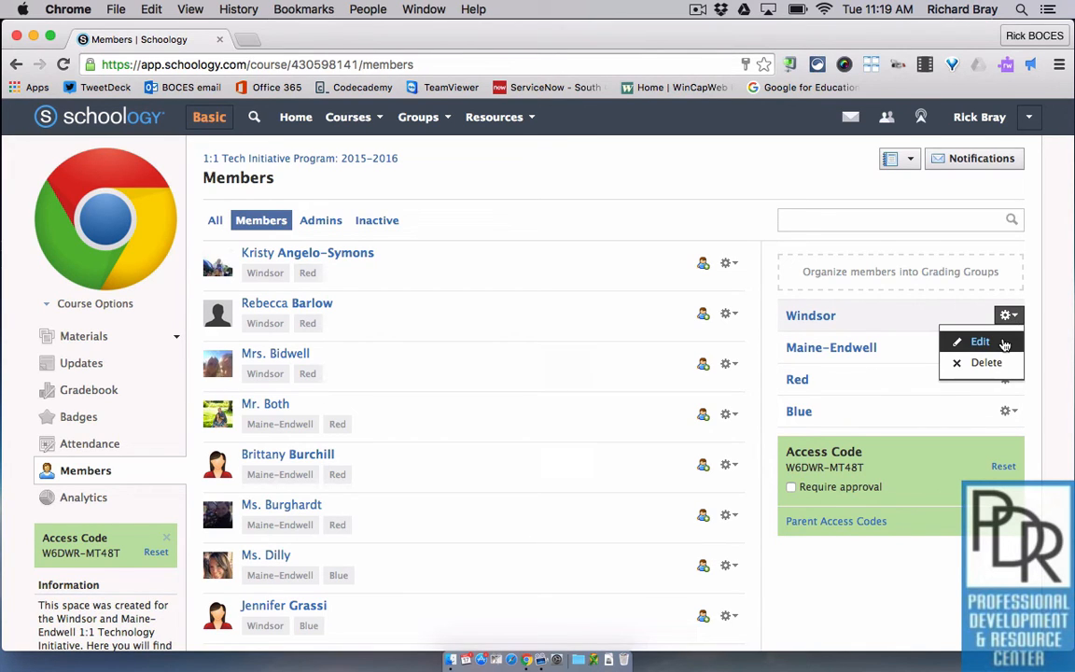
mouse_move(822, 321)
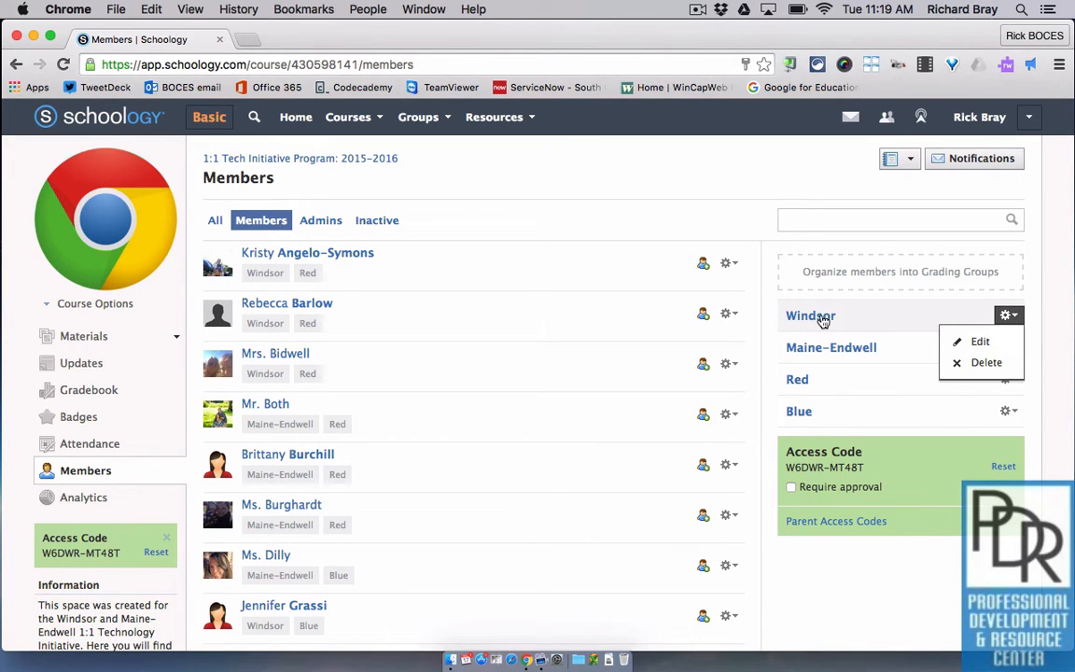
left_click(979, 340)
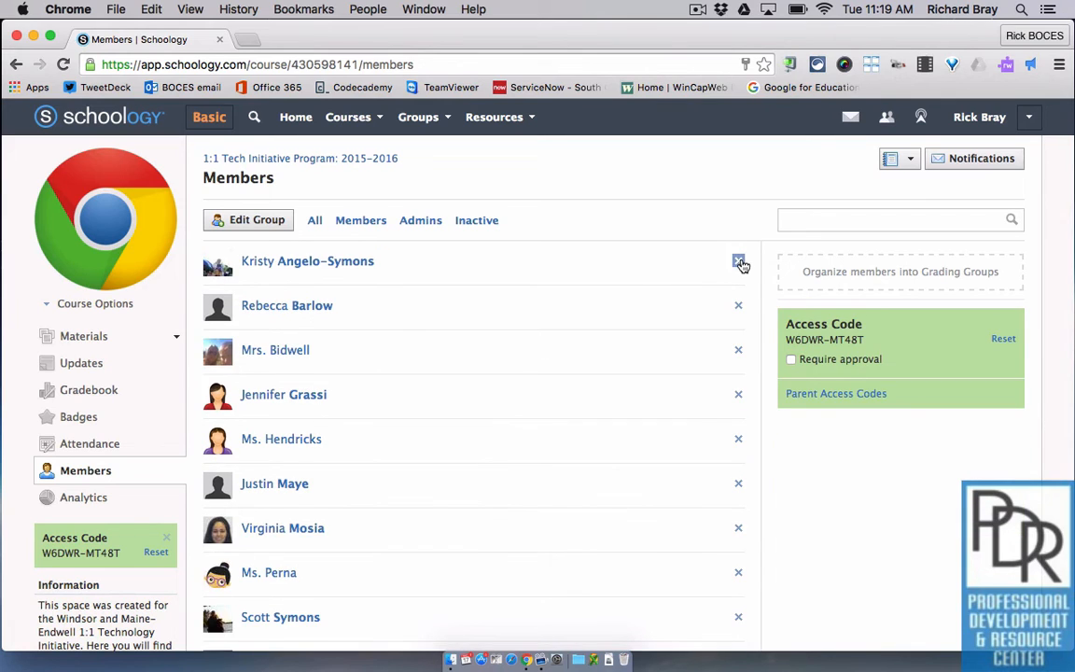
left_click(738, 262)
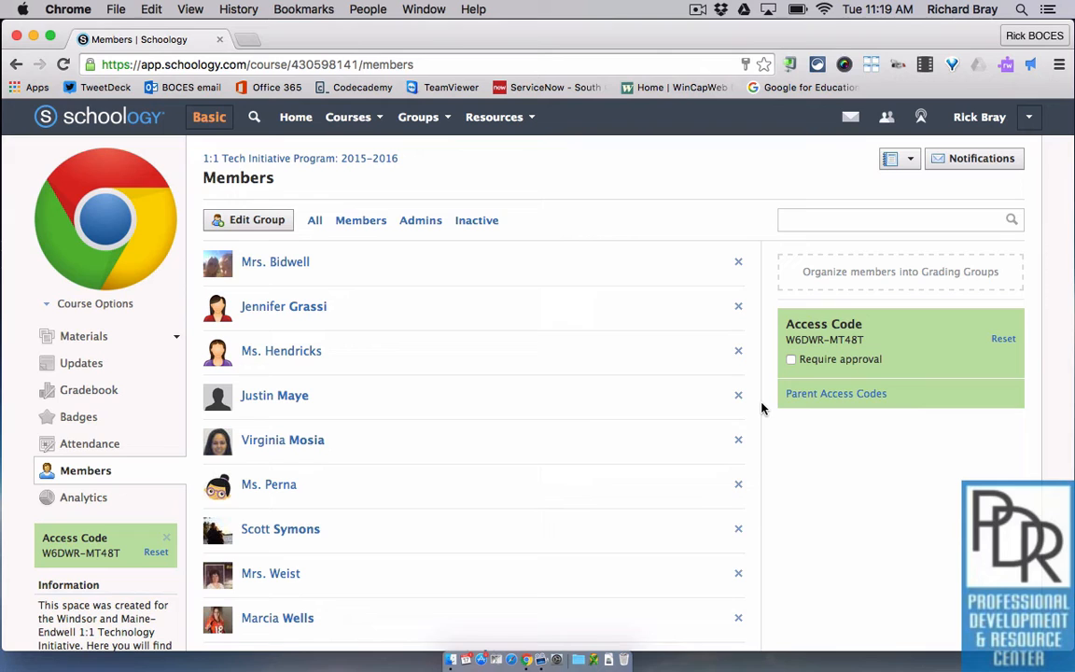
mouse_move(81, 363)
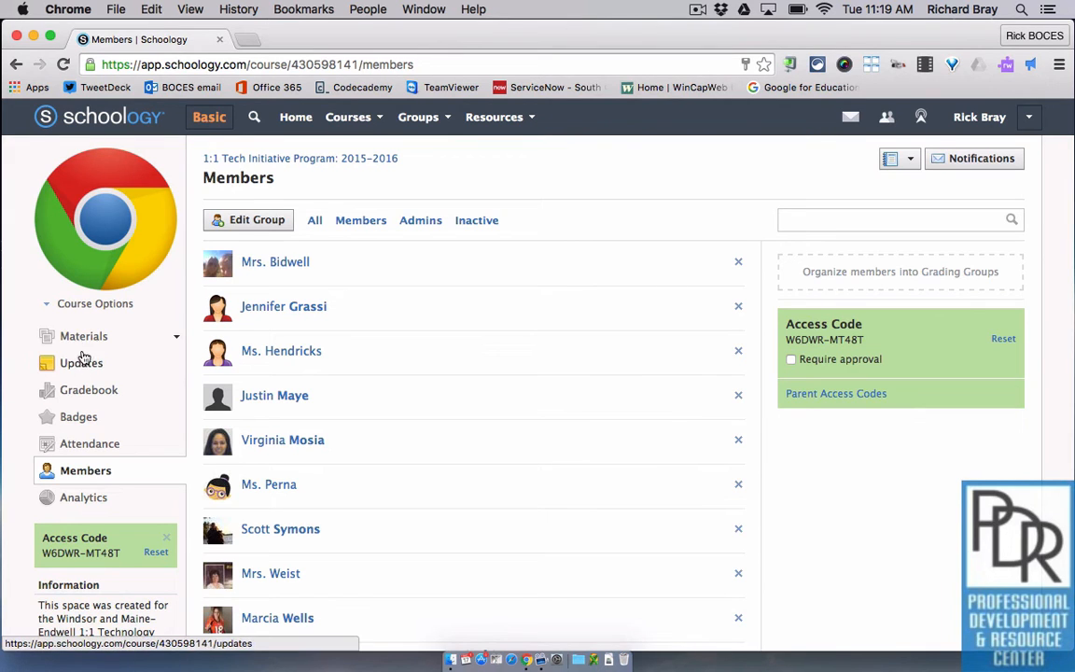
Add a new assignment under Materials, individually assigned to the Red grading group.
left_click(83, 336)
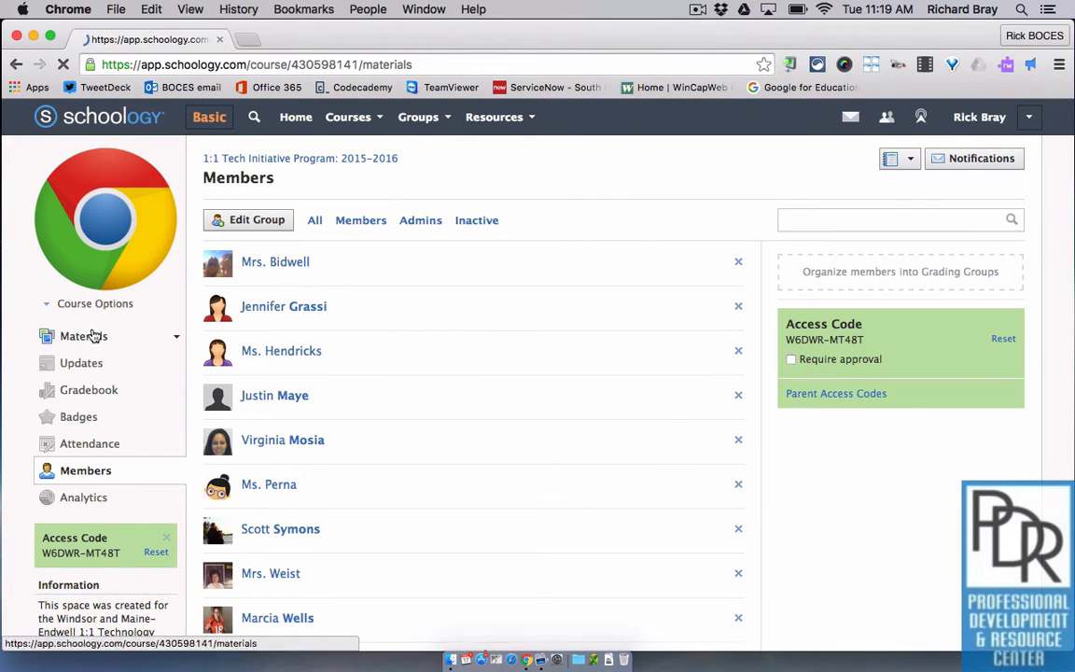
left_click(84, 336)
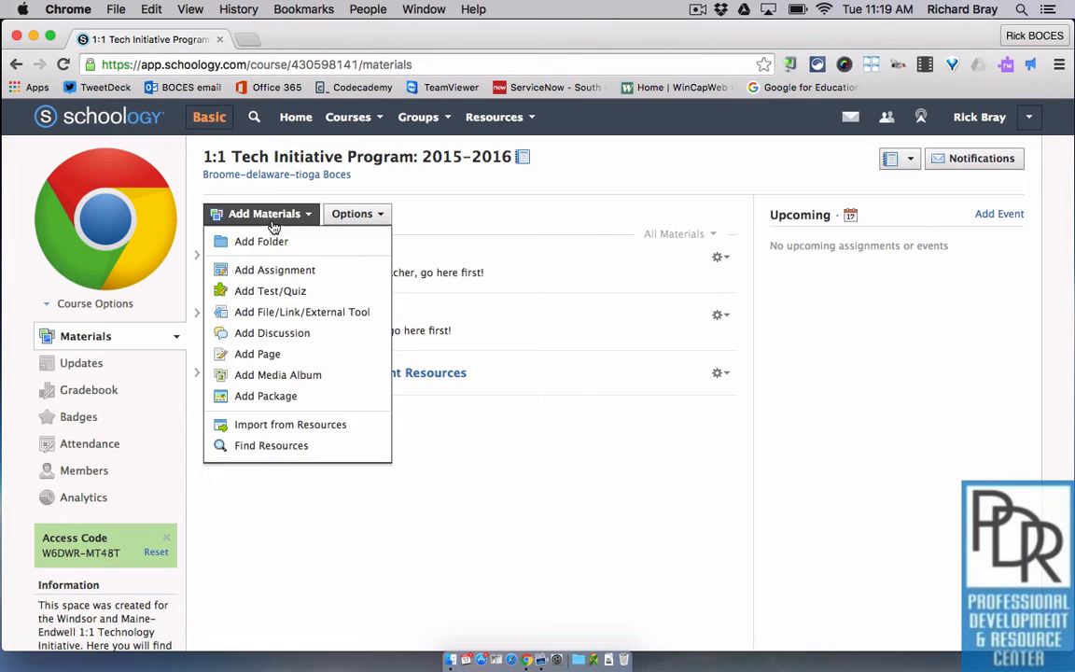
left_click(261, 240)
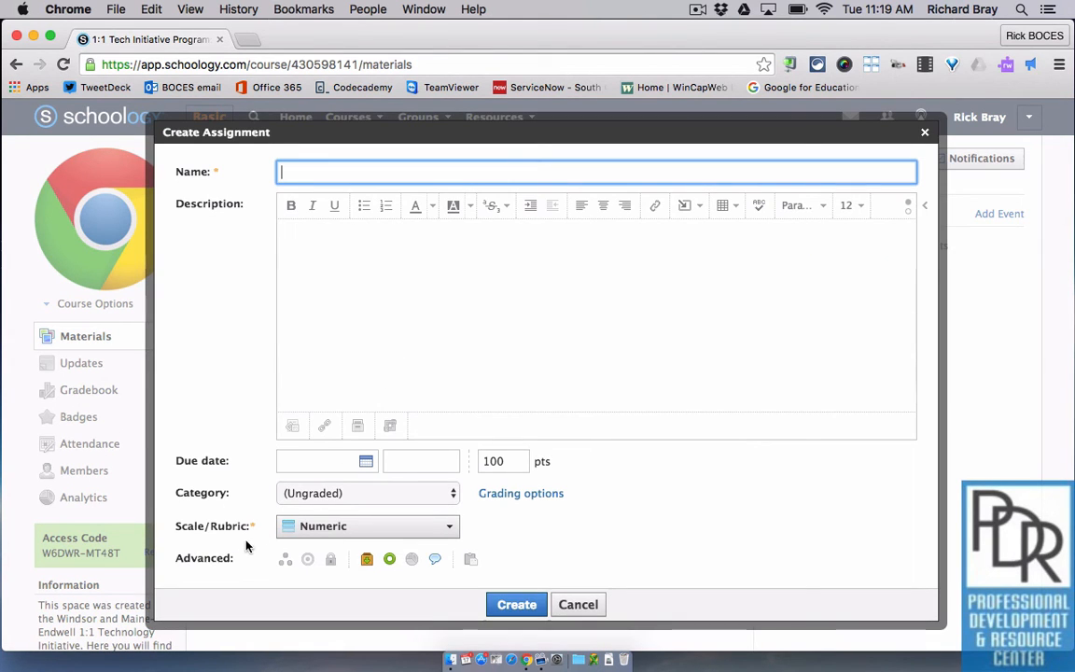
mouse_move(270, 573)
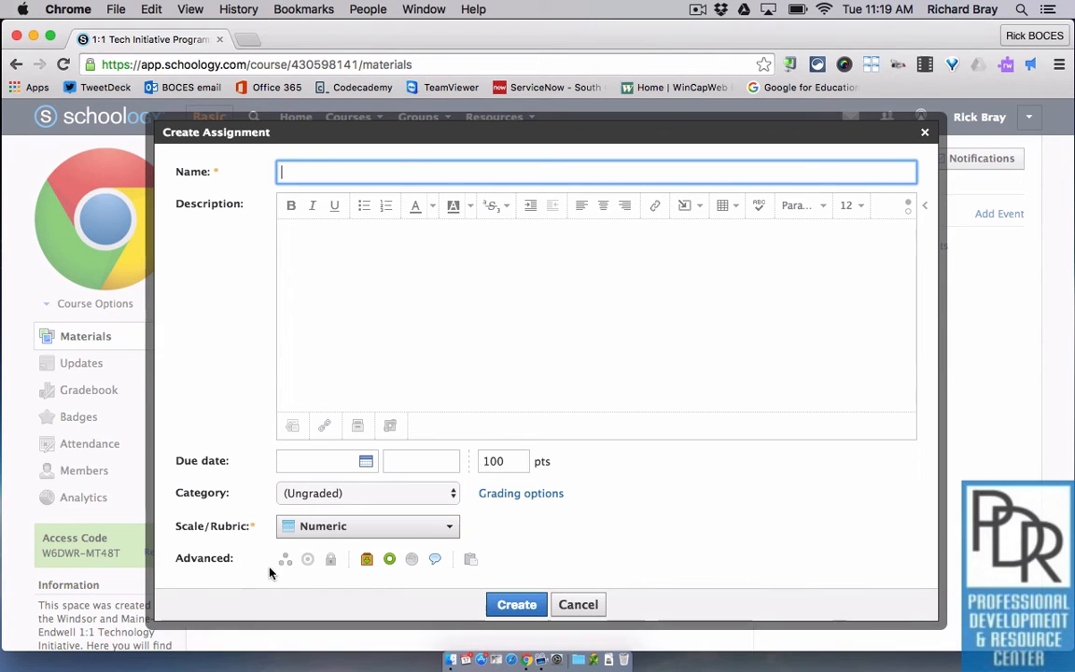
mouse_move(286, 559)
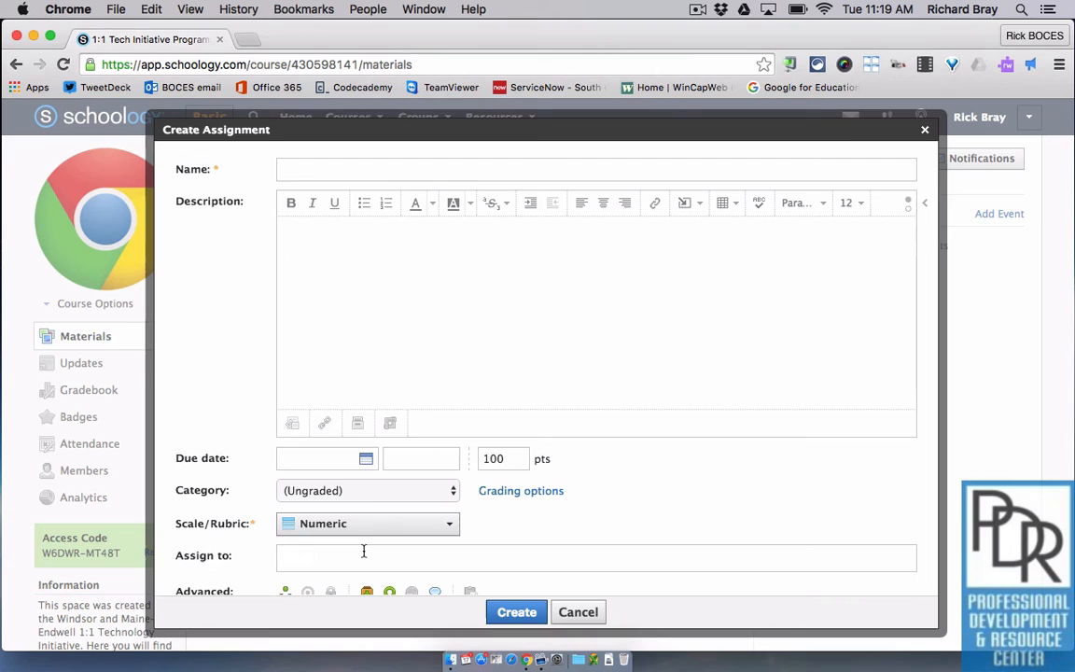
type("Kri")
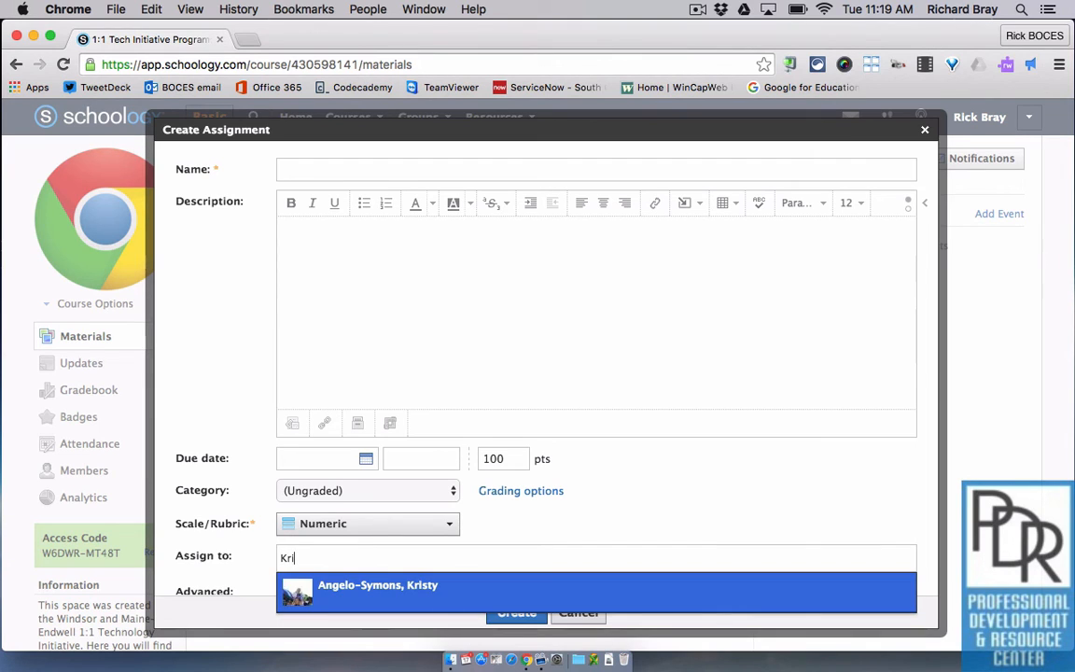
type("R")
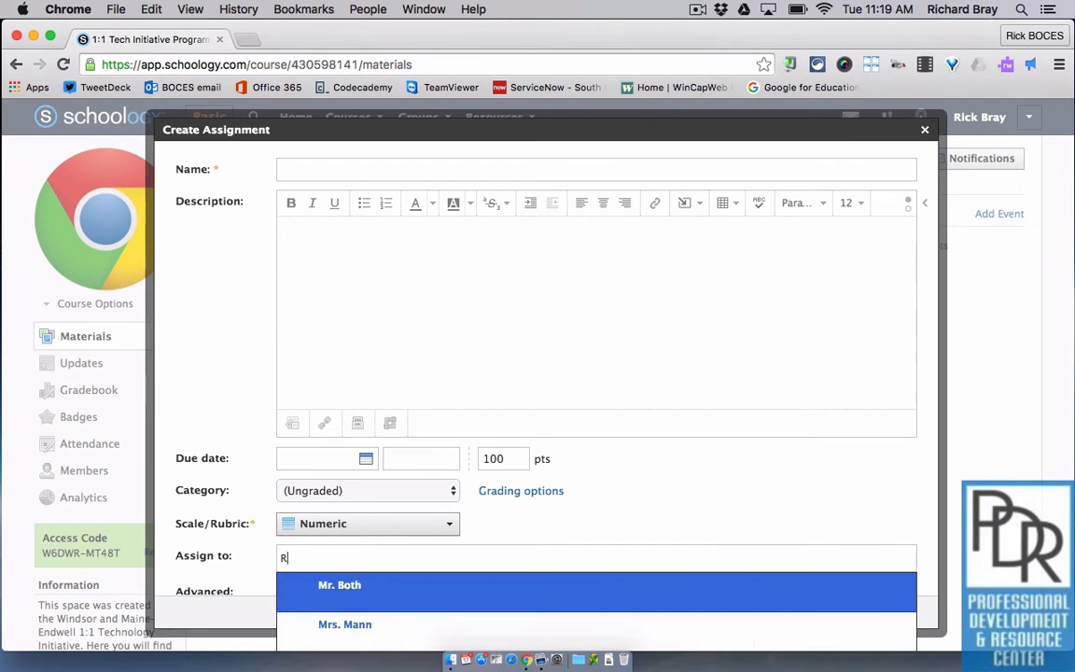
type("ed")
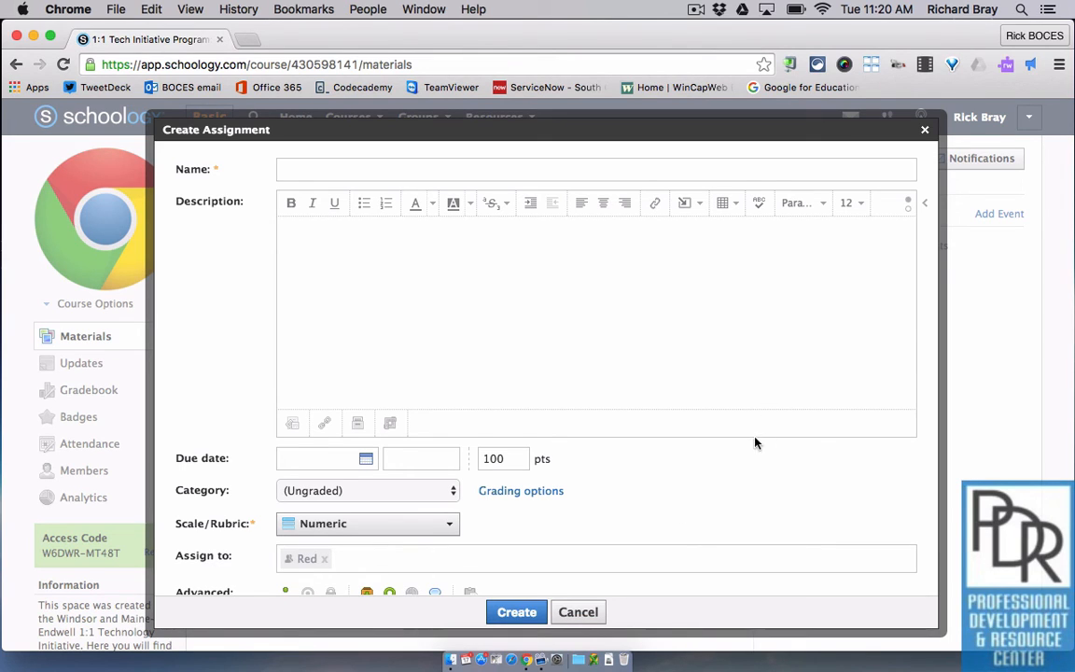
mouse_move(761, 486)
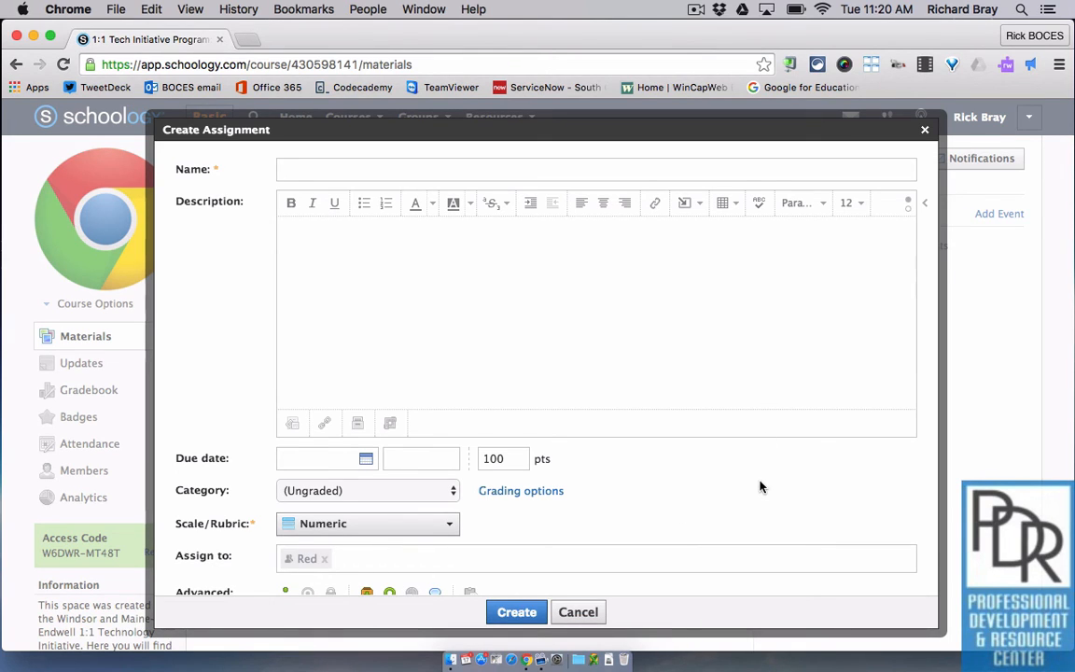